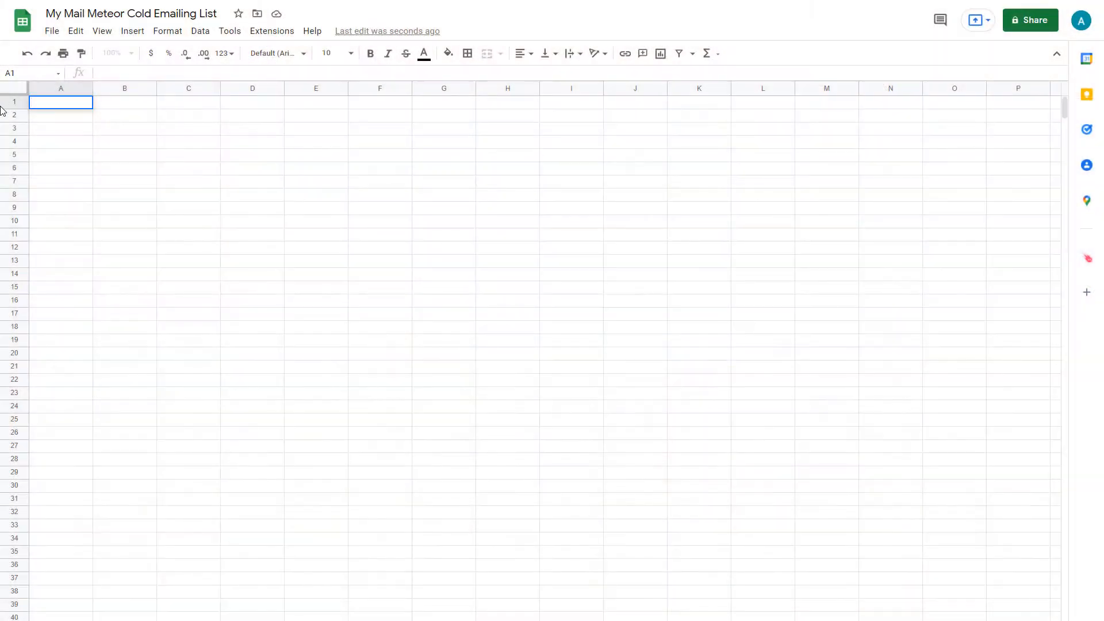
- Type the 'First Name' and 'Company Name' headers into A1 and B1
{"action": "type", "text": "First Name"}
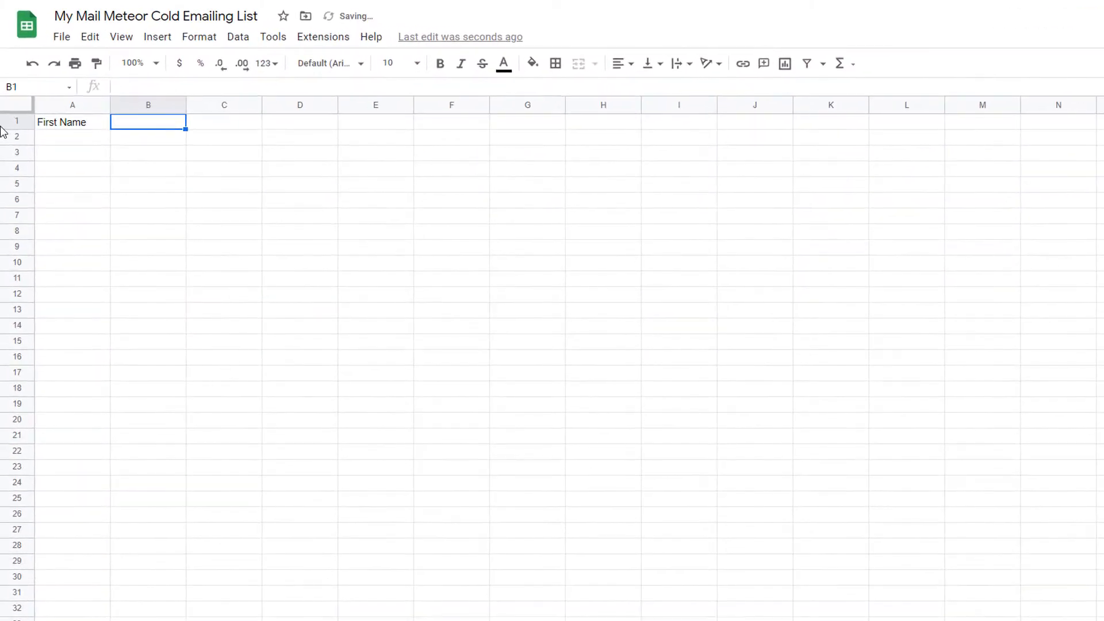
{"action": "type", "text": "Company Name"}
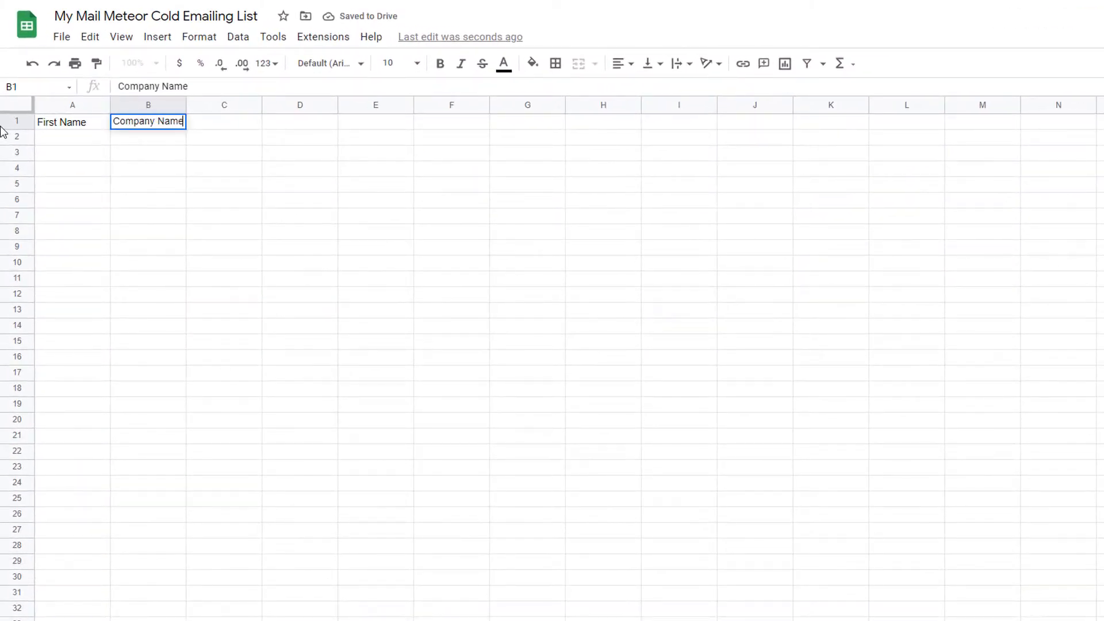
{"action": "type", "text": "Anna@"}
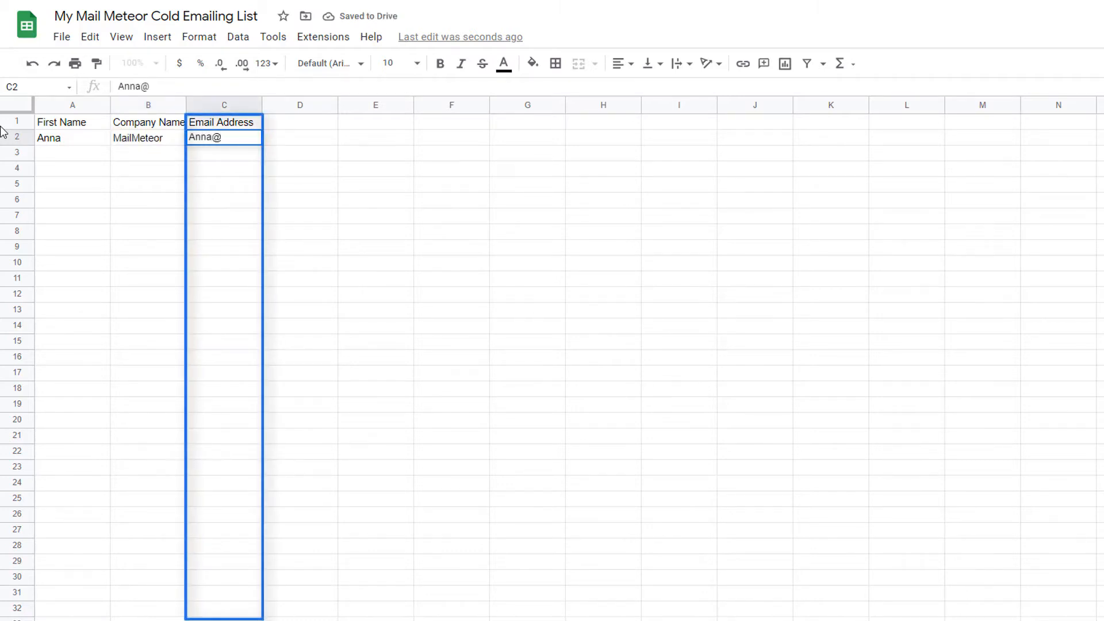
- Enter company 'mailmeteor' and confirm the prospect's email address in row 2
{"action": "type", "text": "mailmeteor"}
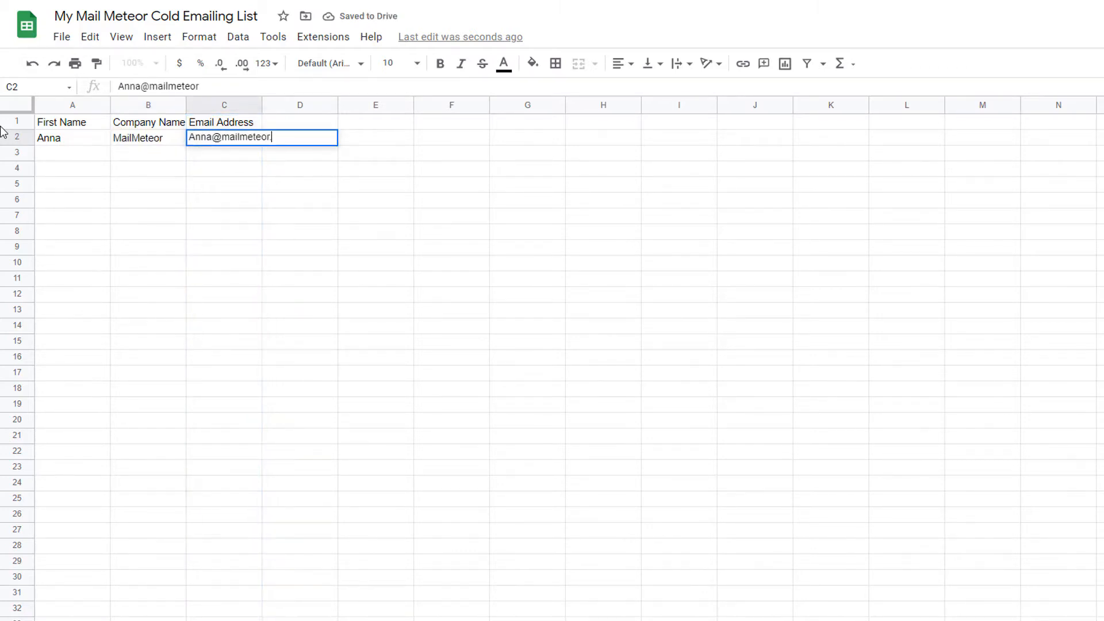
{"action": "key", "text": "enter"}
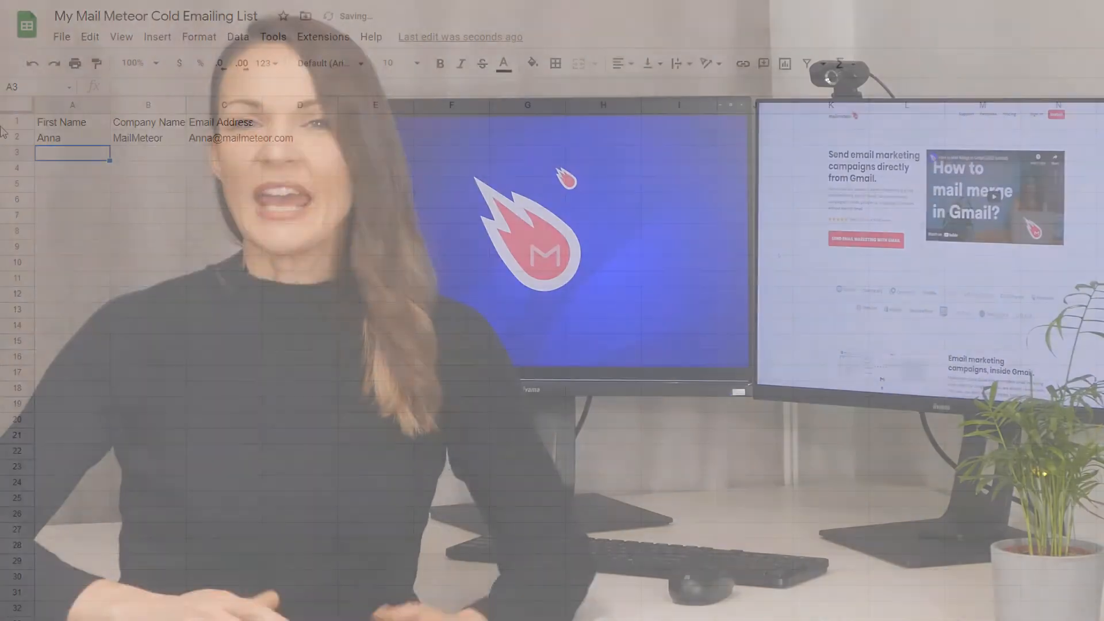